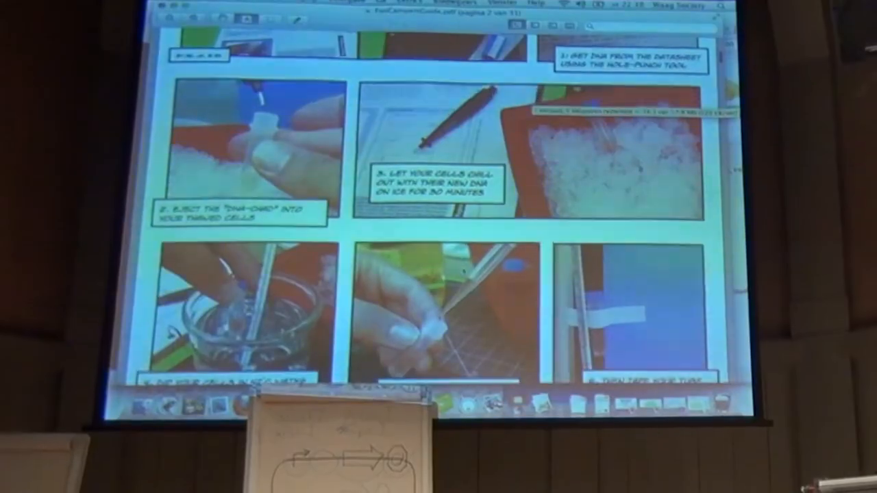
scroll("down", 3)
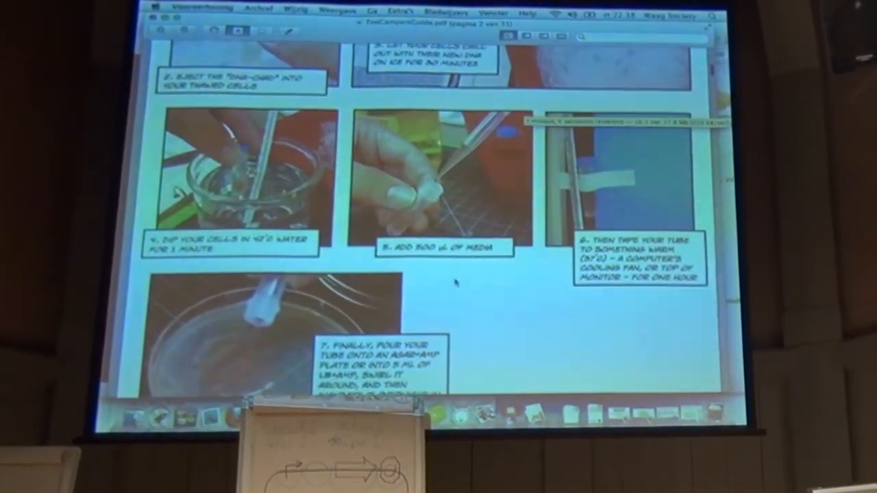